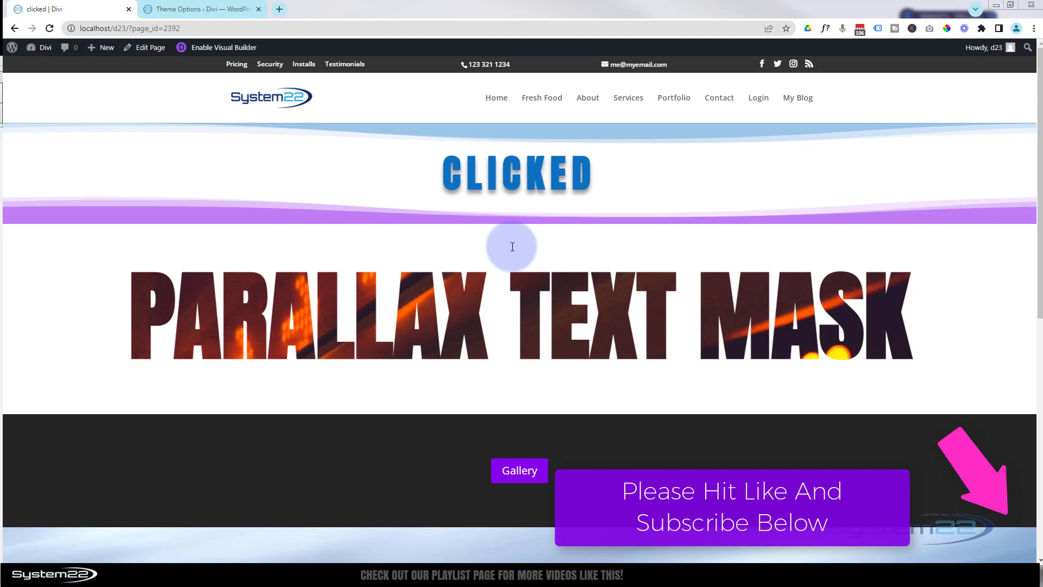
# Step: Enable the Visual Builder on the Parallax Text Mask page from the admin bar
pyautogui.click(221, 47)
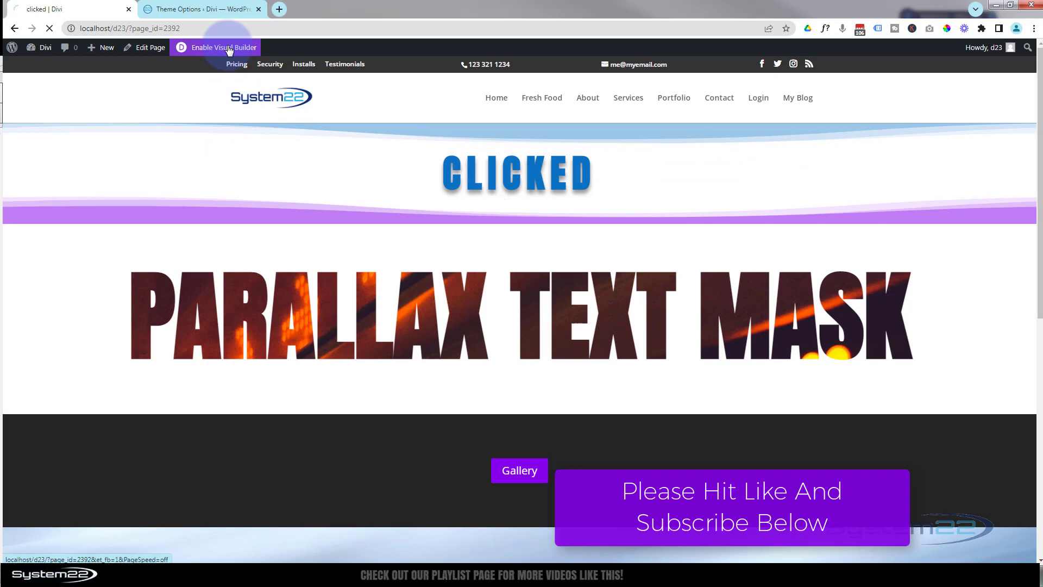
pyautogui.click(224, 47)
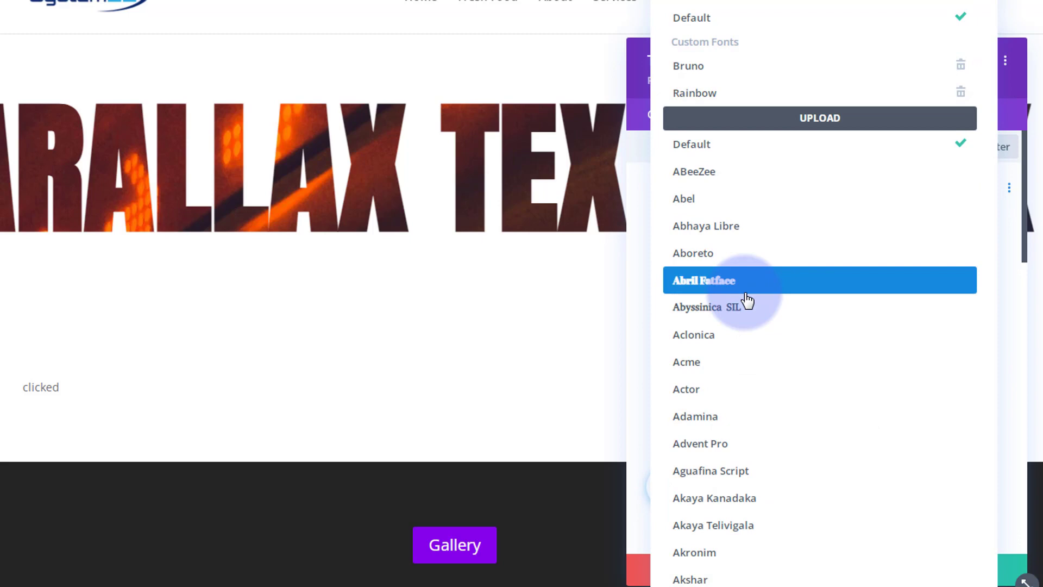
# Step: Choose a heavy display font for the dynamic title in the Text module's Design settings
pyautogui.click(703, 279)
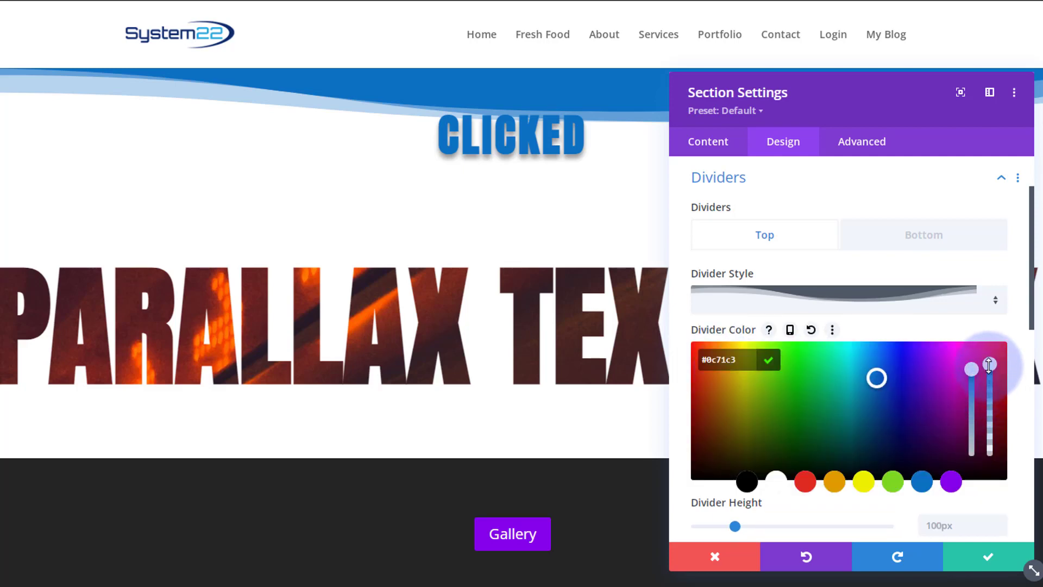
# Step: Set the top wave divider colour to blue #0c71c3
pyautogui.click(900, 296)
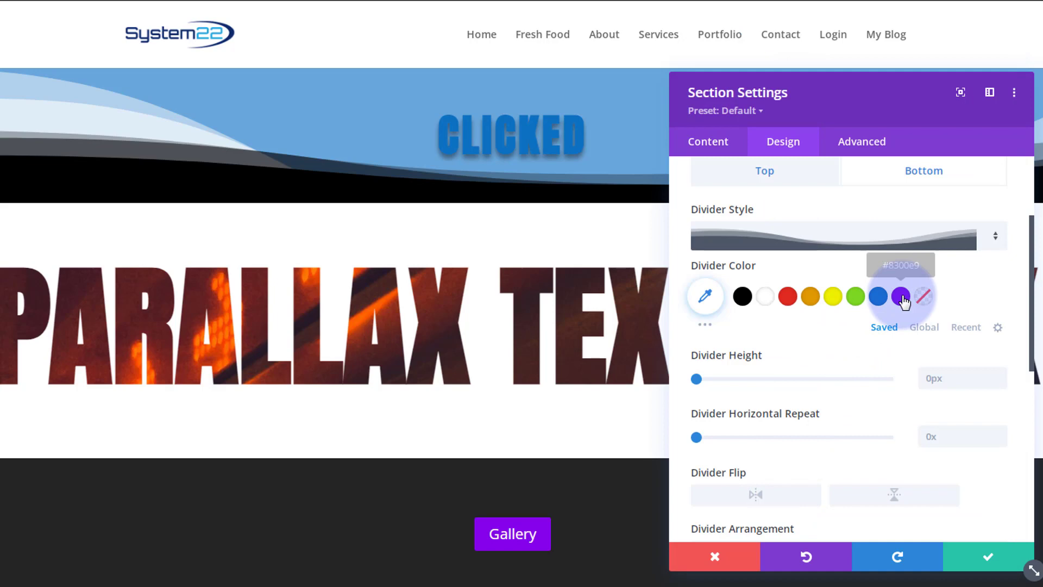
# Step: Colour the bottom wave divider with the purple #8300e9 saved swatch
pyautogui.click(900, 296)
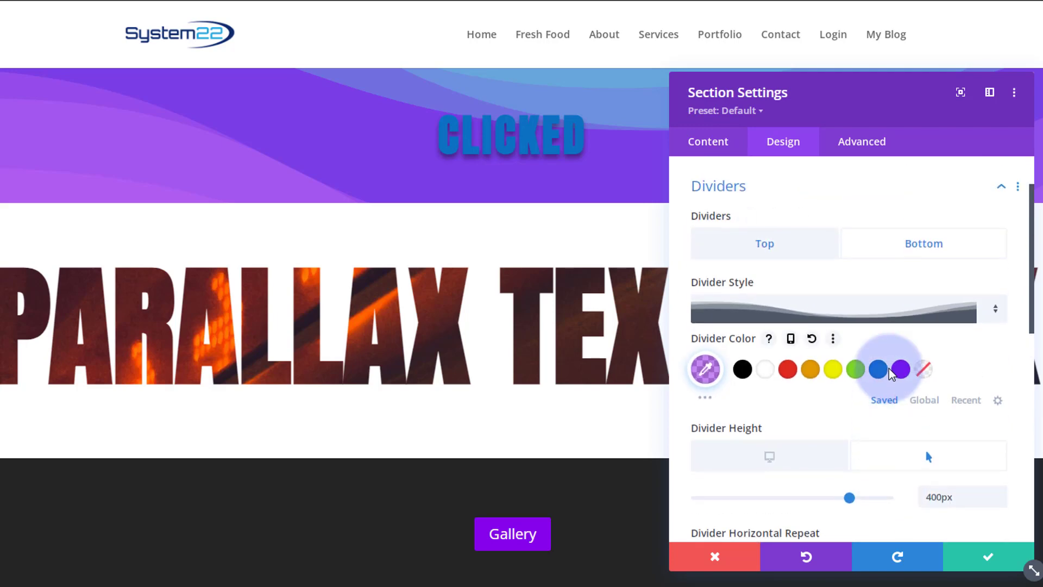
# Step: Set the purple divider's hover height to 400px
pyautogui.click(861, 141)
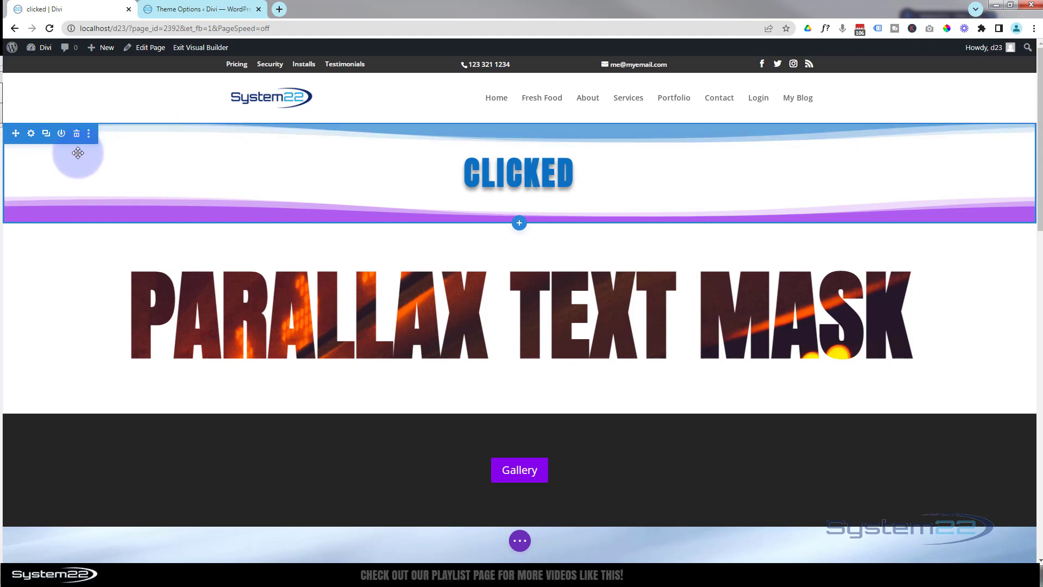
# Step: Start saving the finished CLICKED title section to the Divi Library for reuse
pyautogui.click(200, 47)
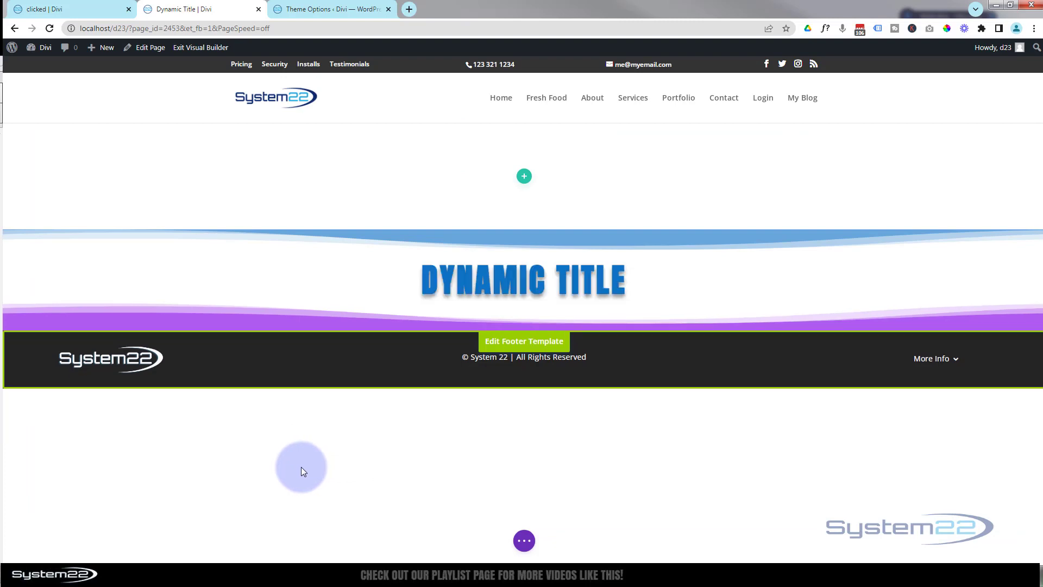
# Step: Switch back to the Divi Theme Options admin tab after placing the library section
pyautogui.click(524, 540)
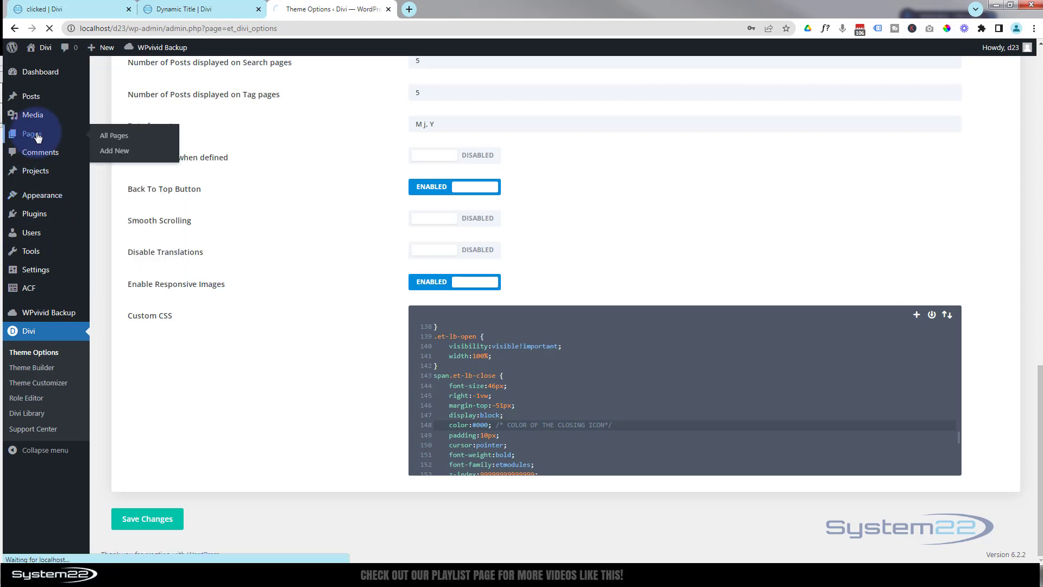
# Step: Show the All Pages list in the WordPress admin
pyautogui.click(113, 135)
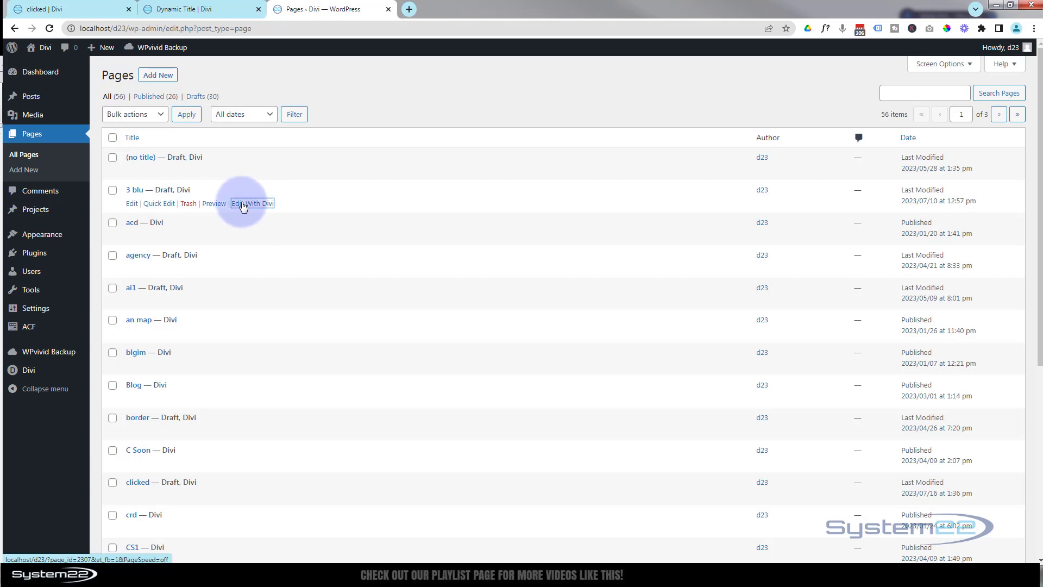
# Step: Launch Edit With Divi for the 3 blu page in a new tab
pyautogui.click(251, 203)
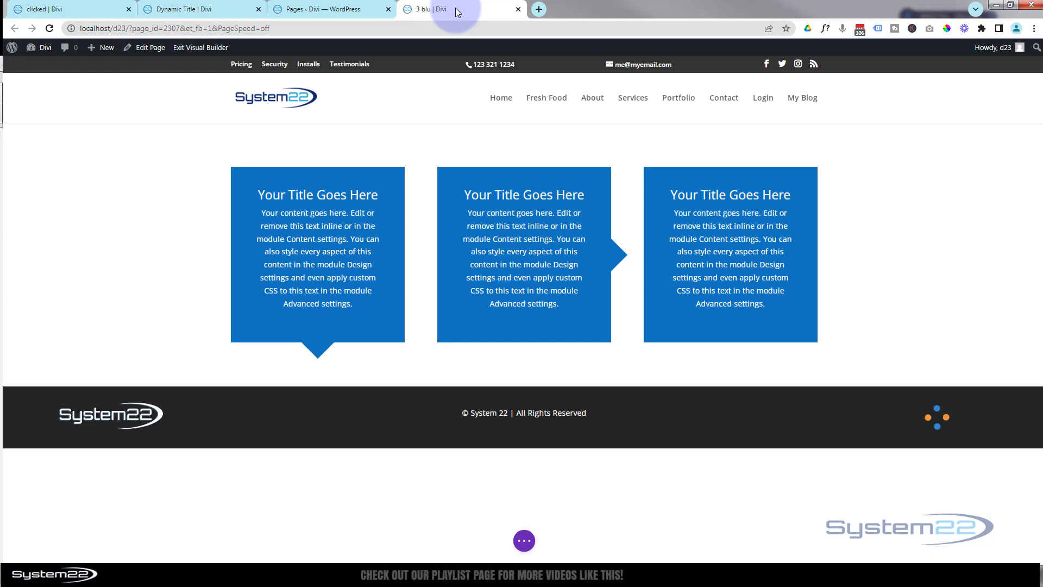